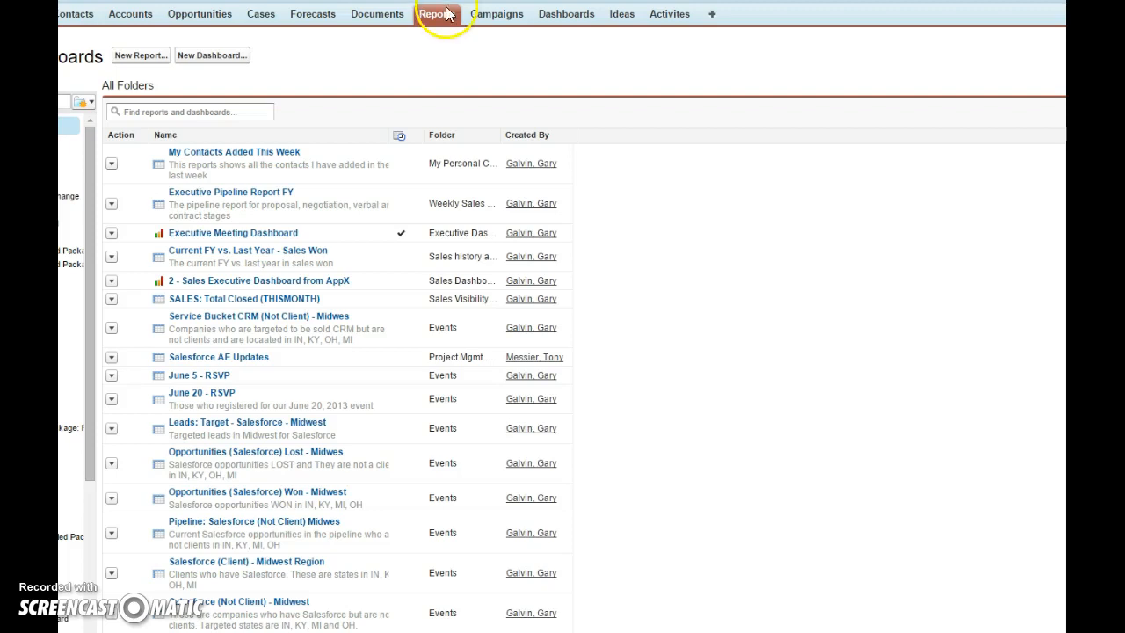
- From the Reports tab, start a new report to reach the report type picker
{"action": "left_click", "coordinate": [435, 14]}
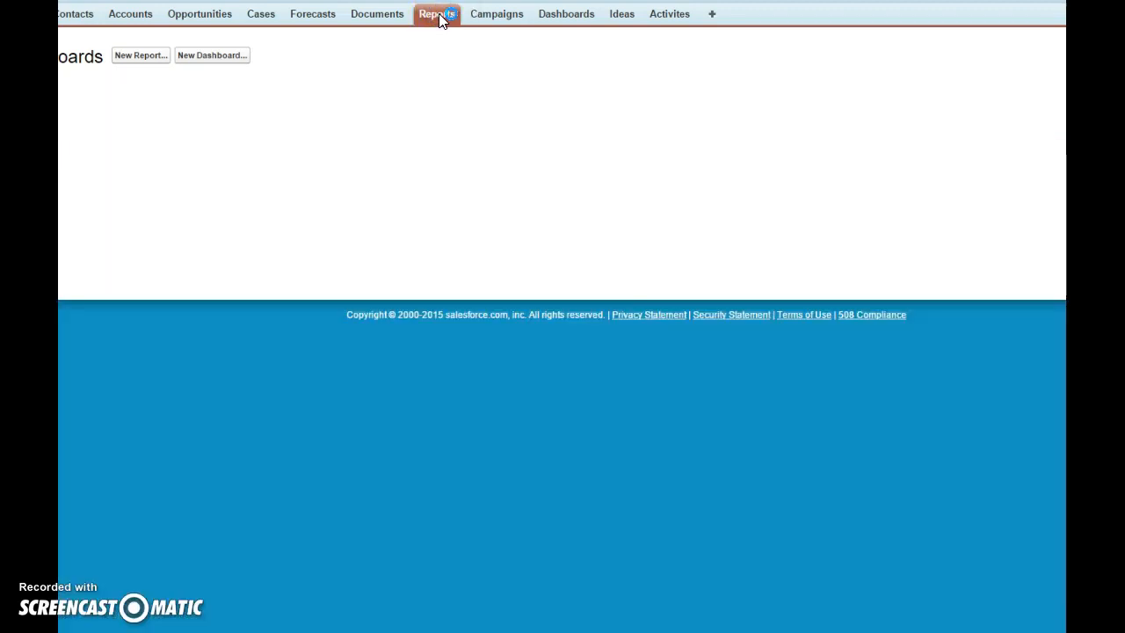
{"action": "left_click", "coordinate": [435, 14]}
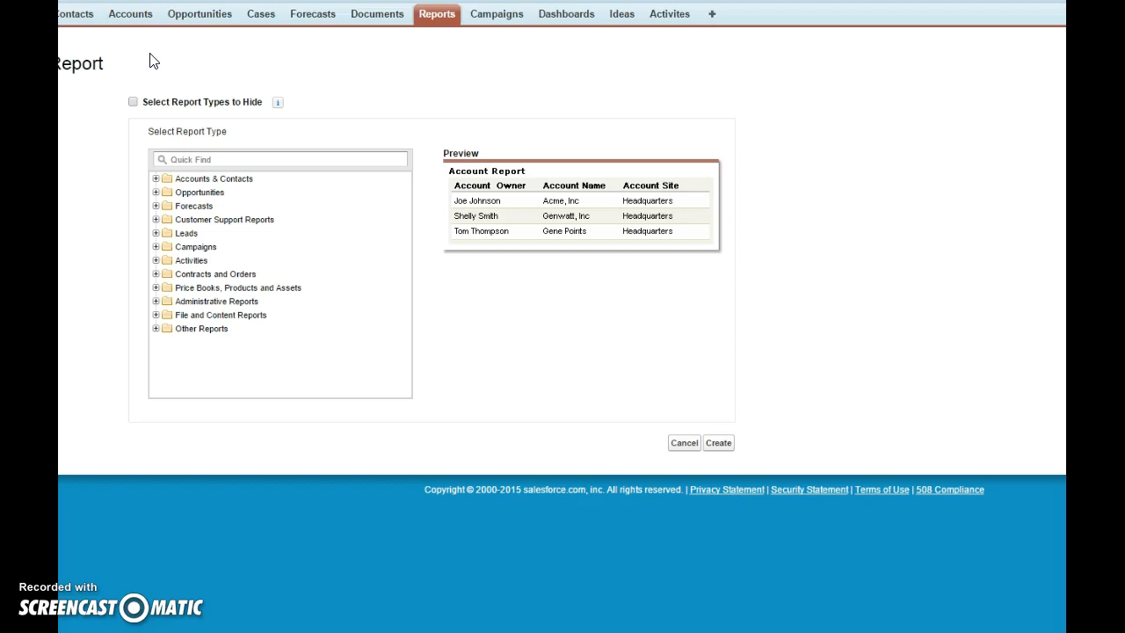
- Choose the Opportunities report type under the Opportunities folder and create the report
{"action": "left_click", "coordinate": [156, 192]}
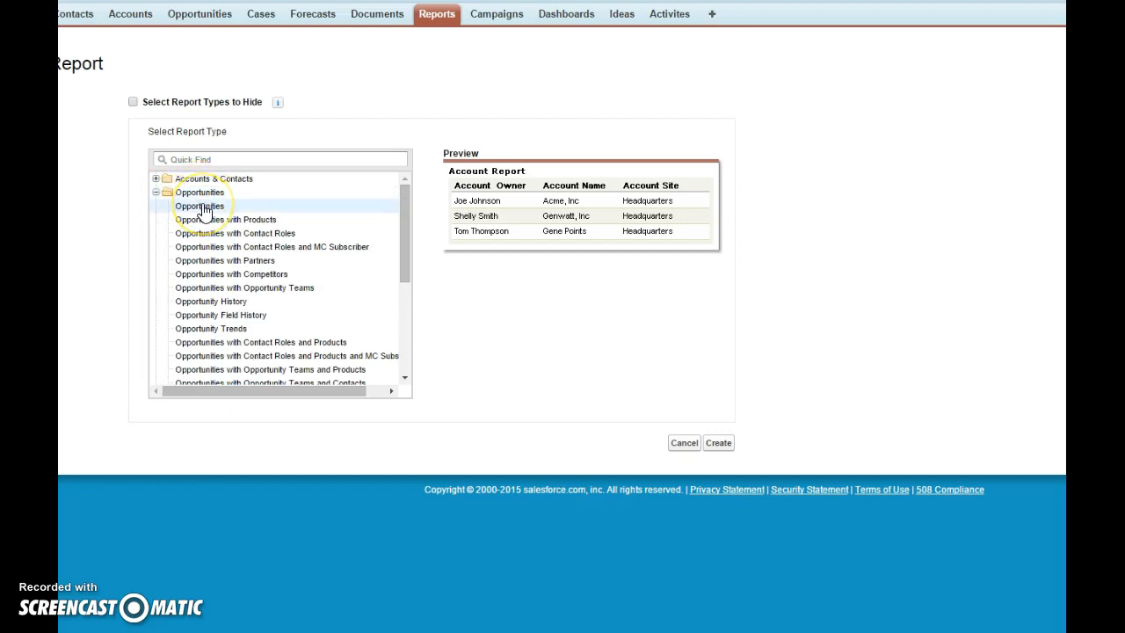
{"action": "left_click", "coordinate": [200, 206]}
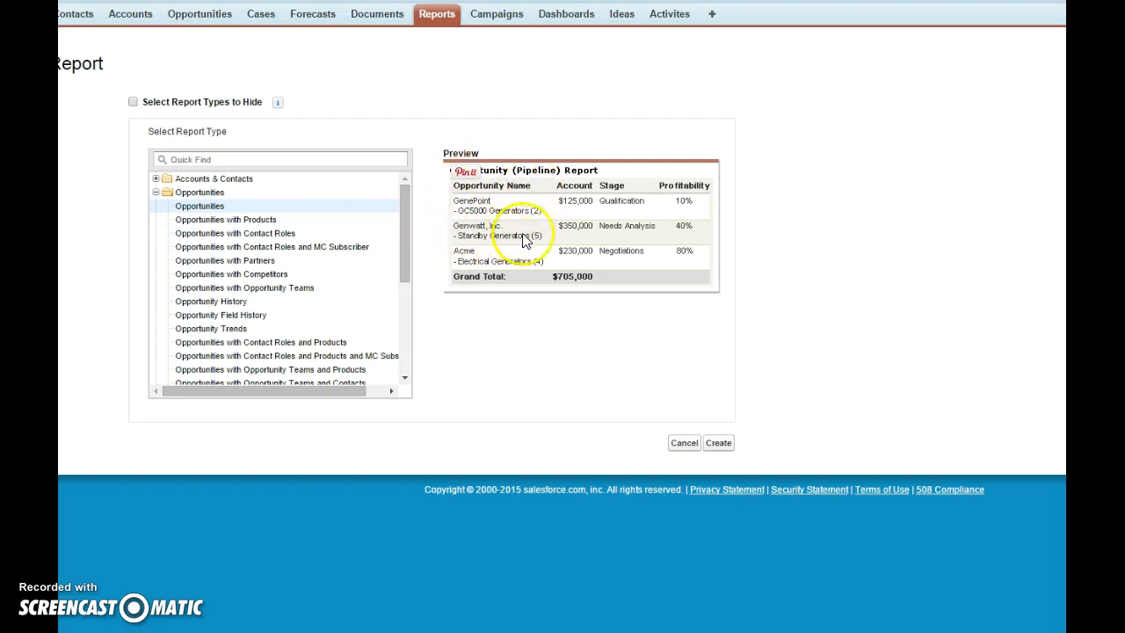
{"action": "mouse_move", "coordinate": [622, 246]}
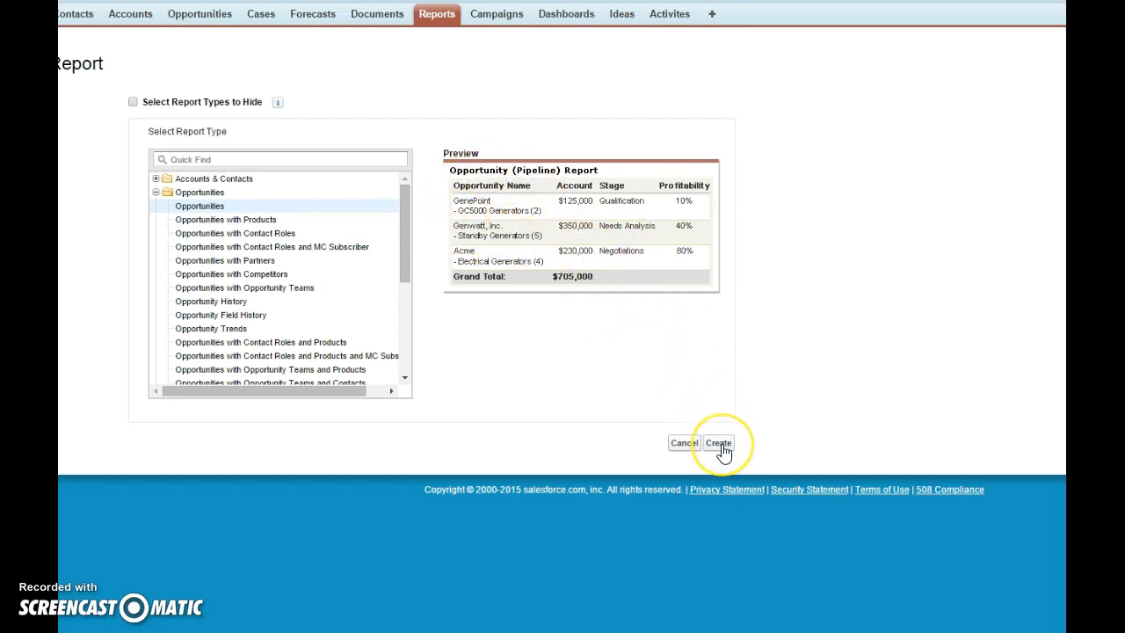
{"action": "left_click", "coordinate": [719, 442]}
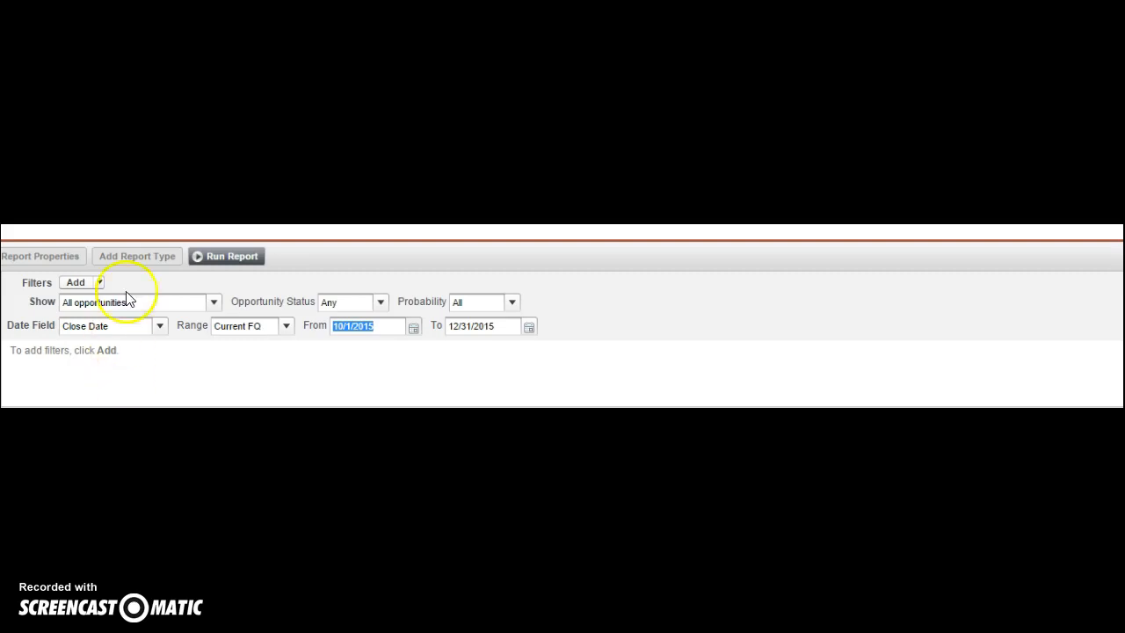
- Set the Show filter to All opportunities
{"action": "left_click", "coordinate": [215, 302]}
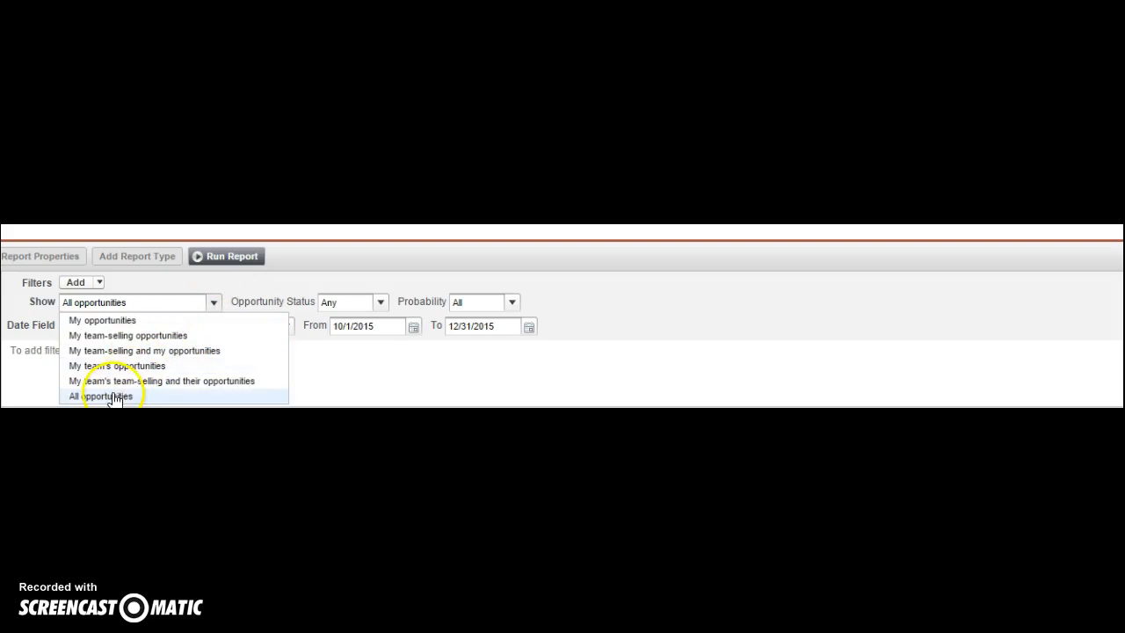
{"action": "left_click", "coordinate": [98, 395]}
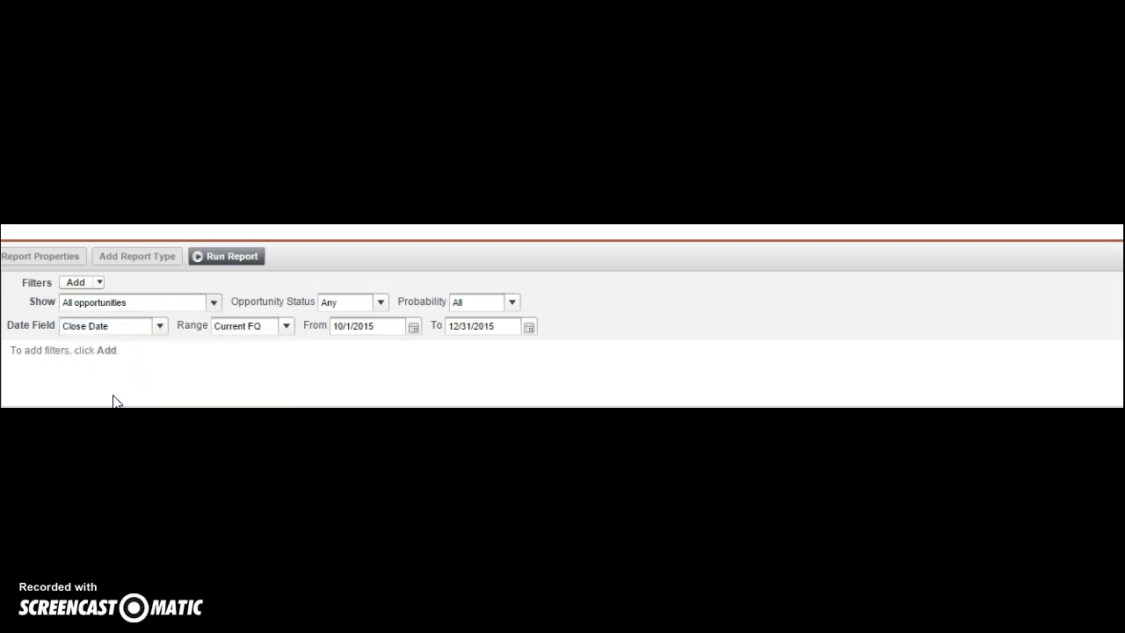
{"action": "left_click", "coordinate": [213, 302]}
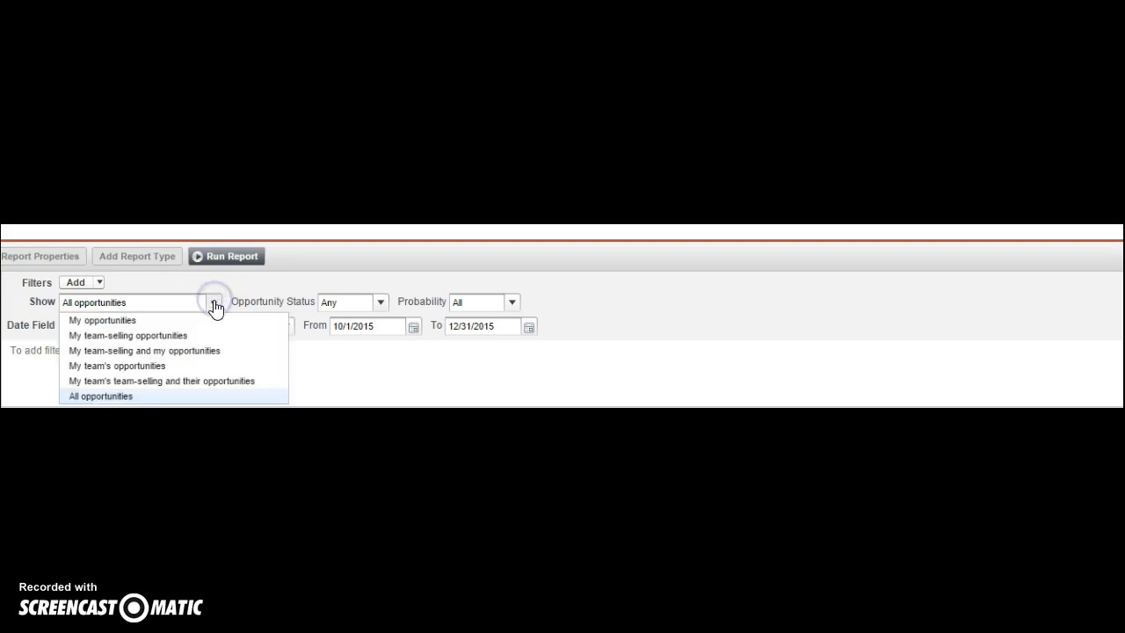
{"action": "mouse_move", "coordinate": [102, 320]}
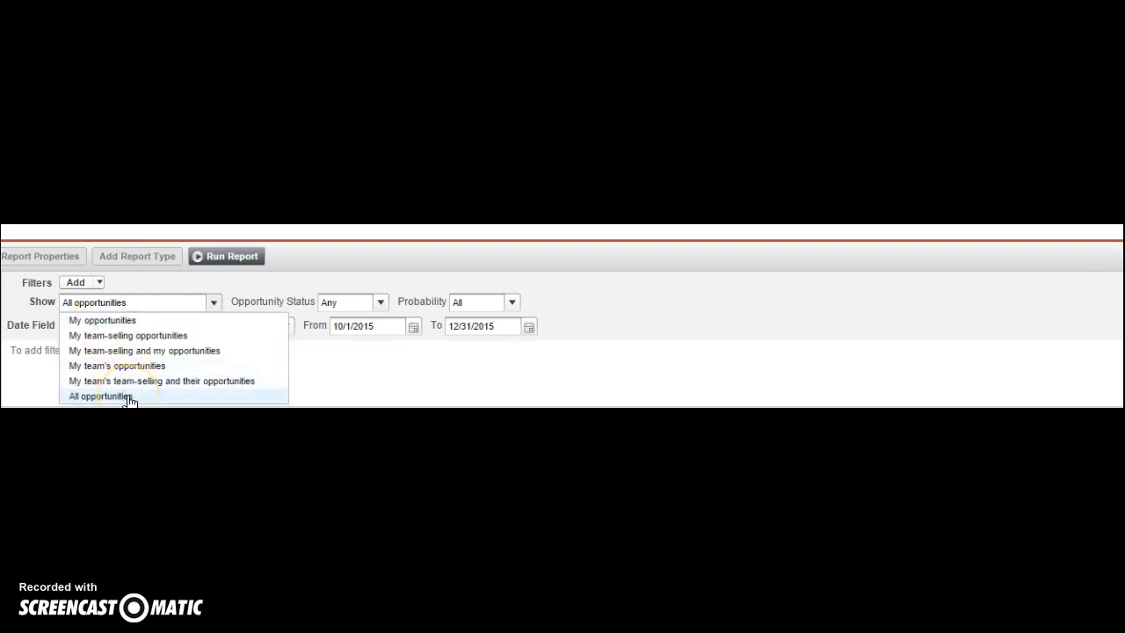
{"action": "left_click", "coordinate": [99, 396]}
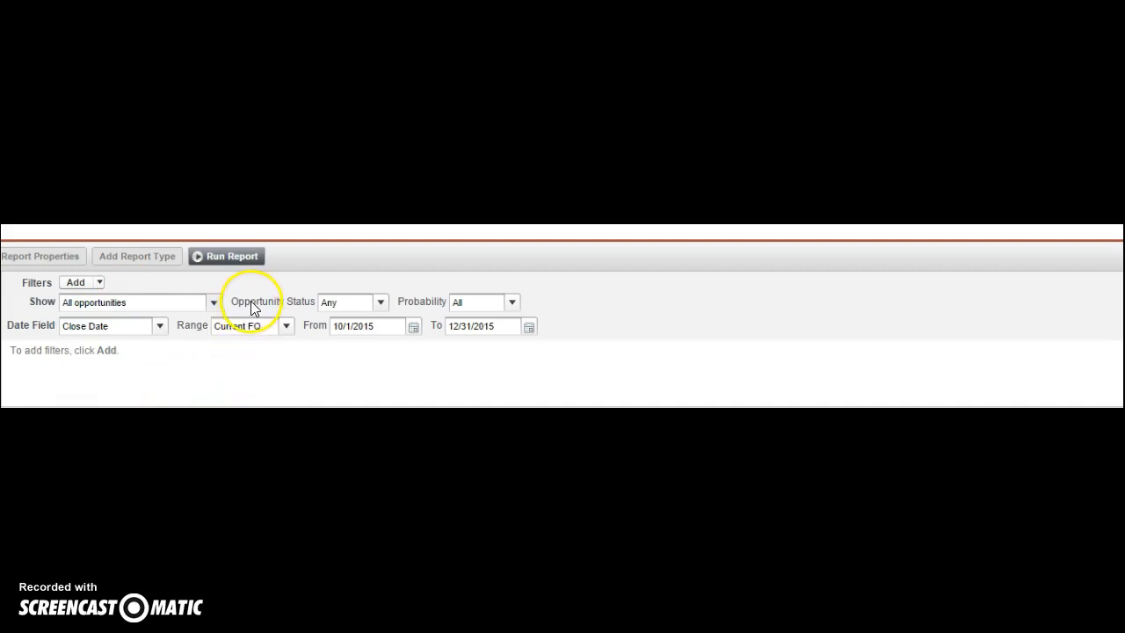
- Set Opportunity Status to Open and the close date Range to Current FY
{"action": "left_click", "coordinate": [380, 302]}
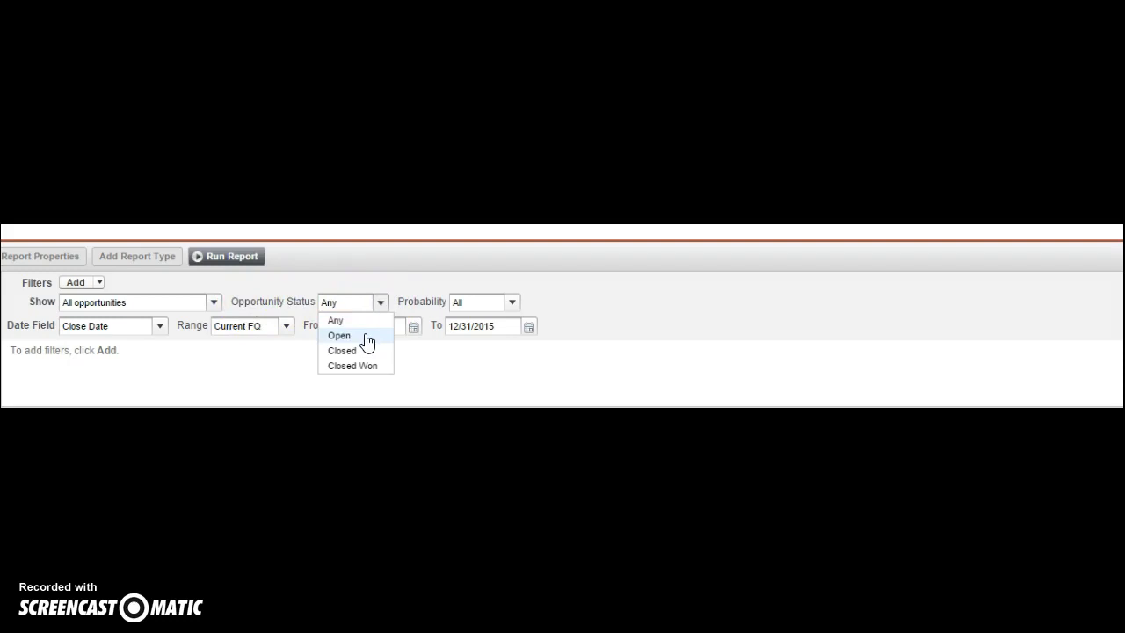
{"action": "mouse_move", "coordinate": [359, 365]}
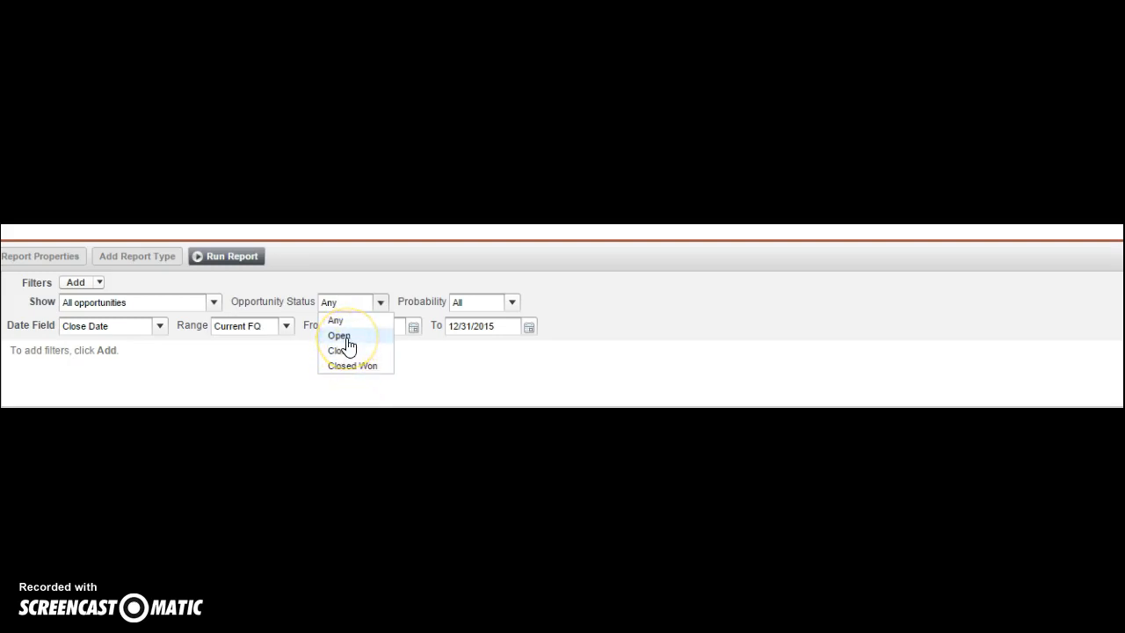
{"action": "left_click", "coordinate": [339, 334]}
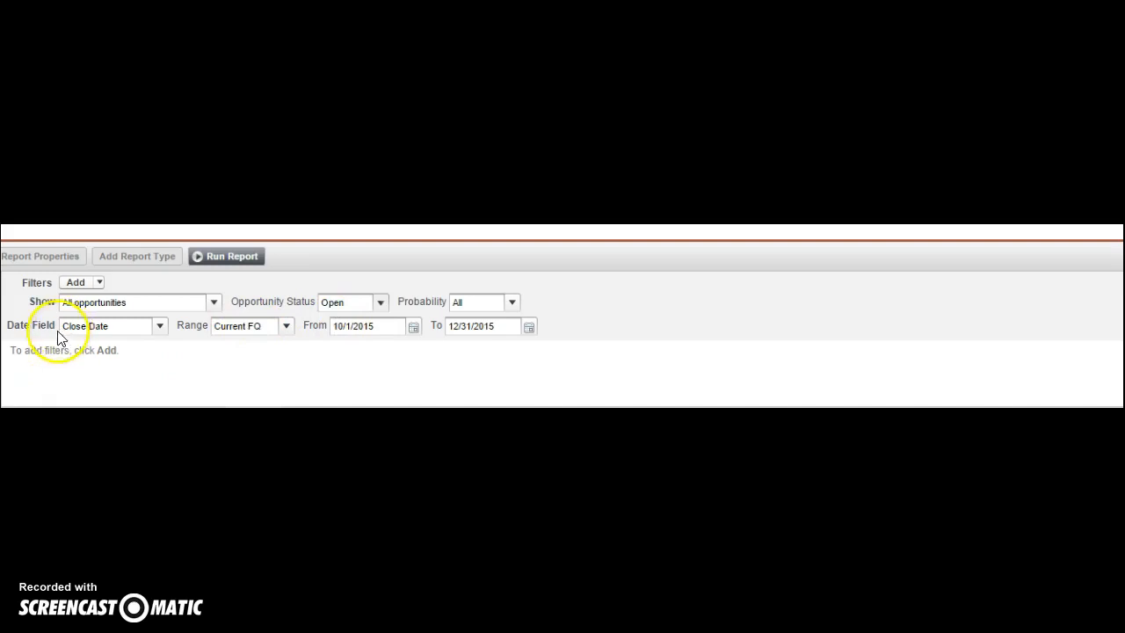
{"action": "mouse_move", "coordinate": [215, 333]}
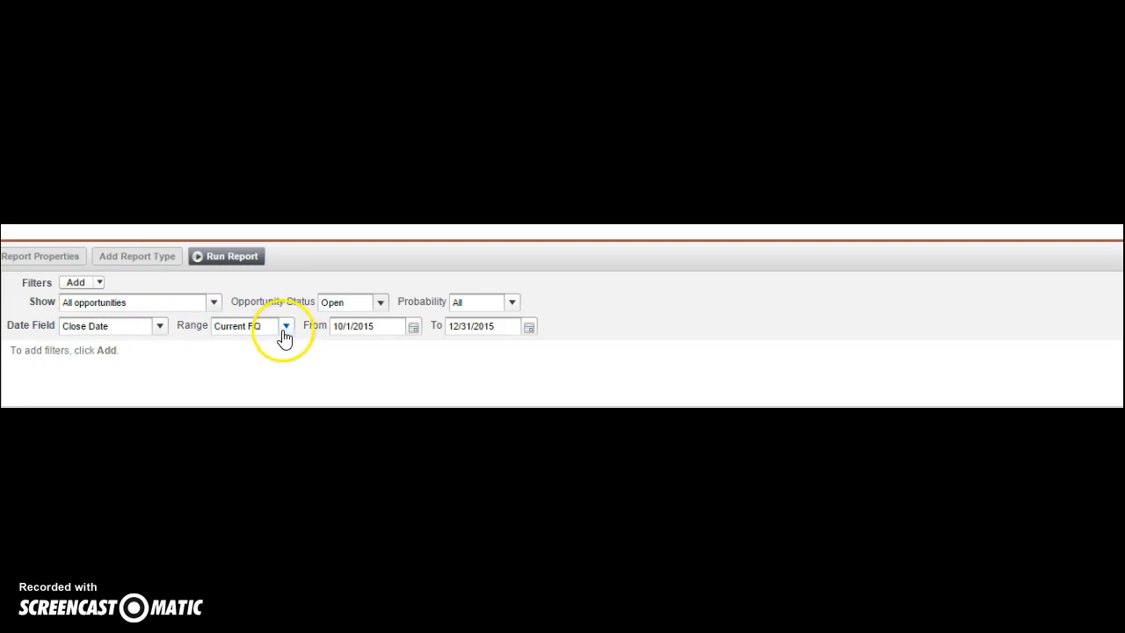
{"action": "left_click", "coordinate": [284, 325]}
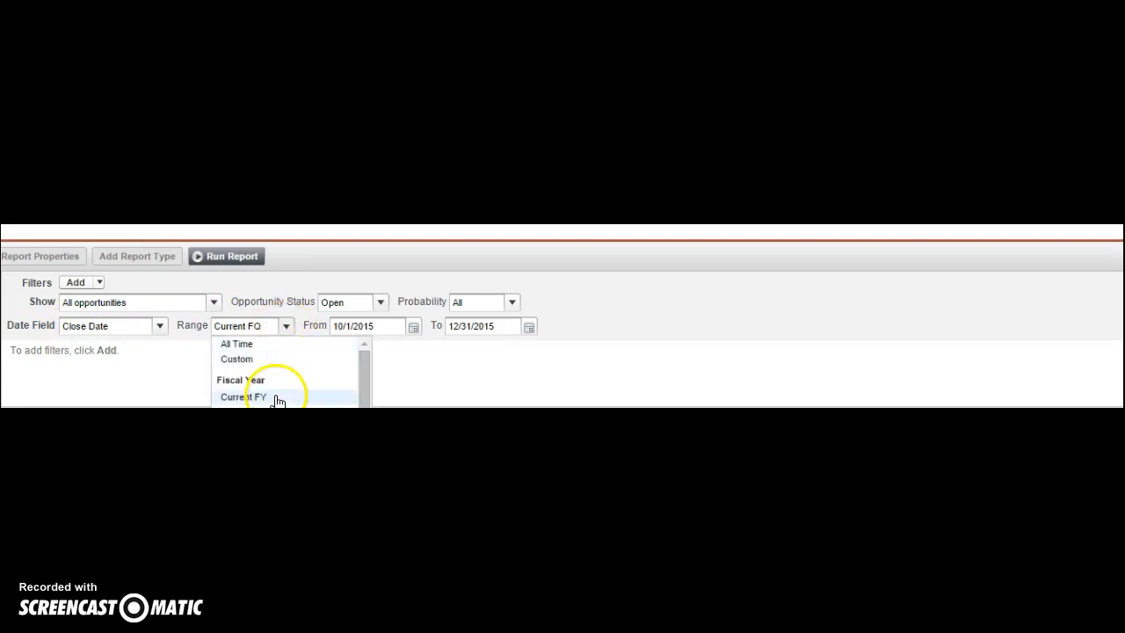
{"action": "left_click", "coordinate": [242, 397]}
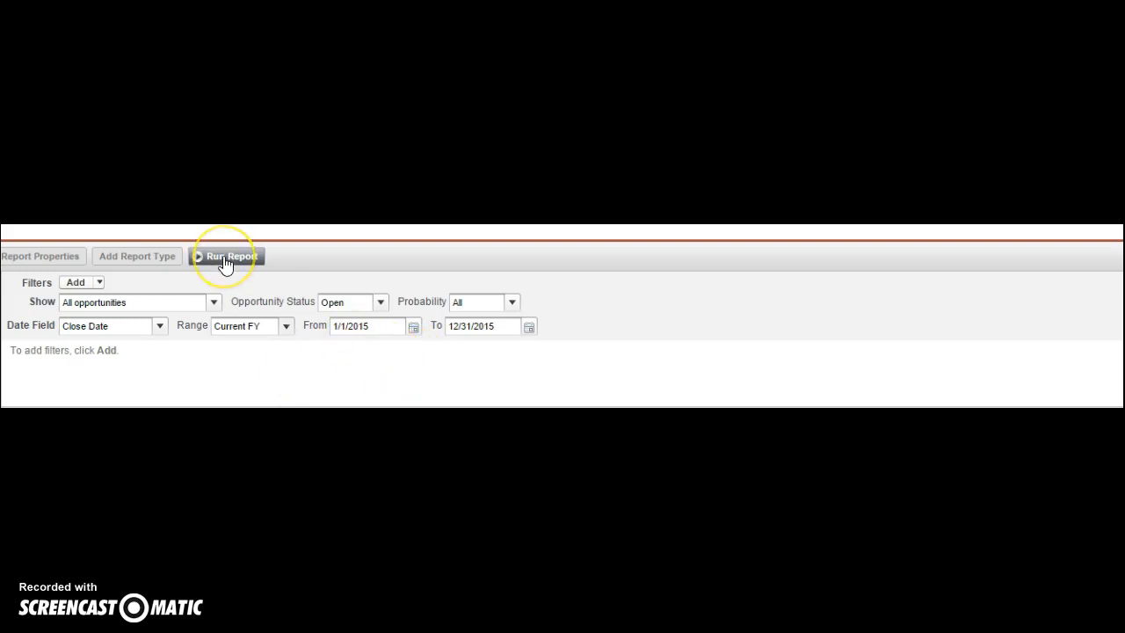
- Run the report with the new filters, then return to the builder via Customize
{"action": "left_click", "coordinate": [230, 257]}
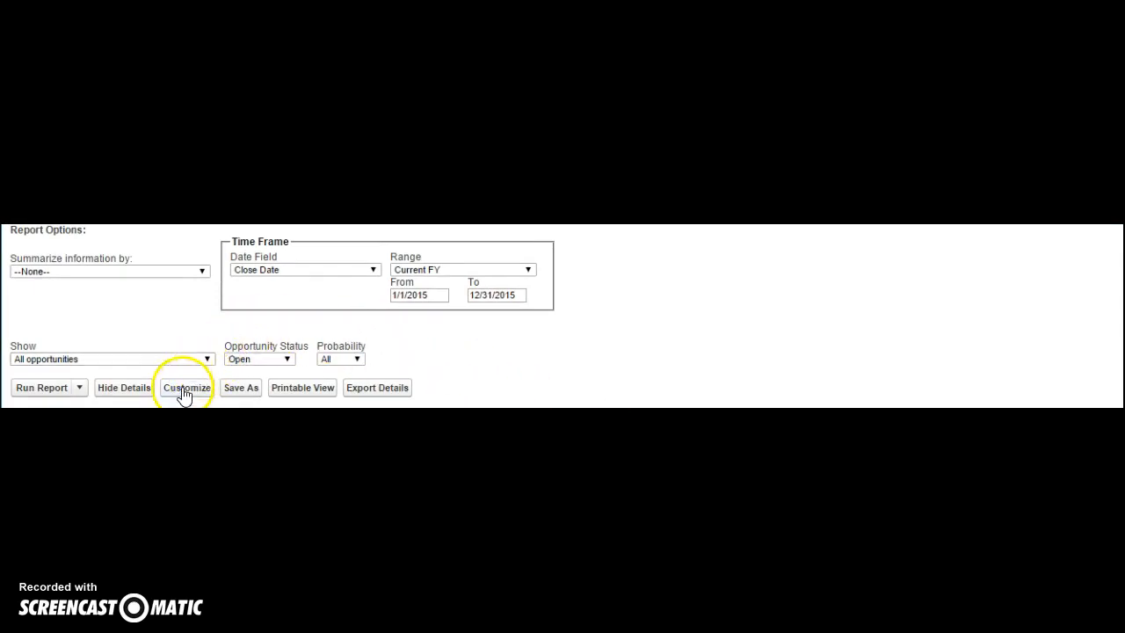
{"action": "left_click", "coordinate": [187, 388]}
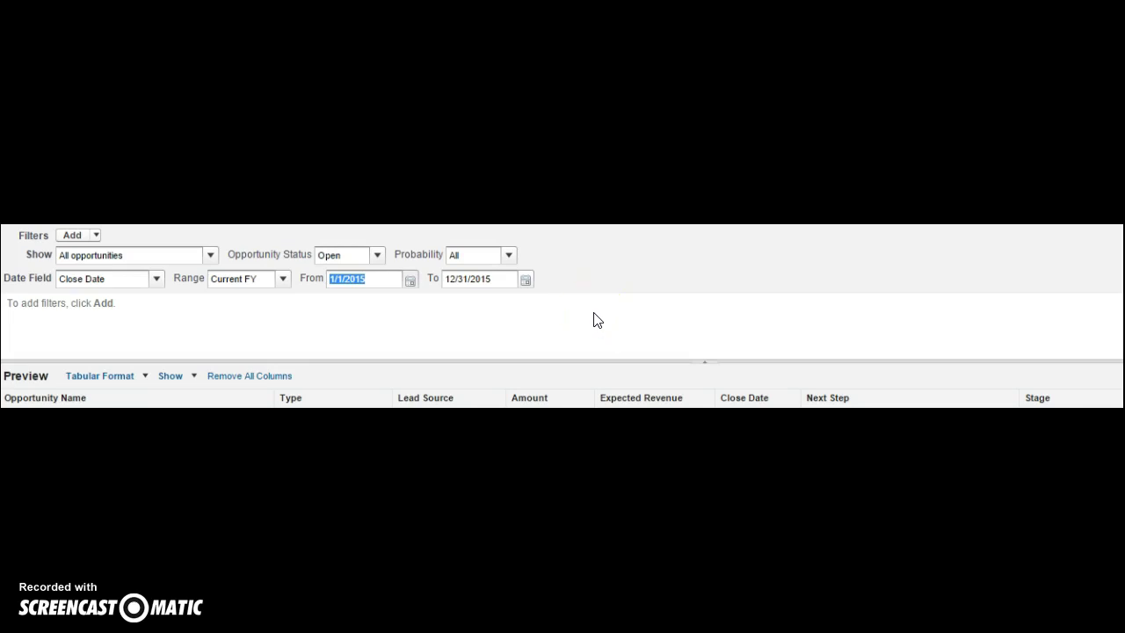
{"action": "mouse_move", "coordinate": [591, 312]}
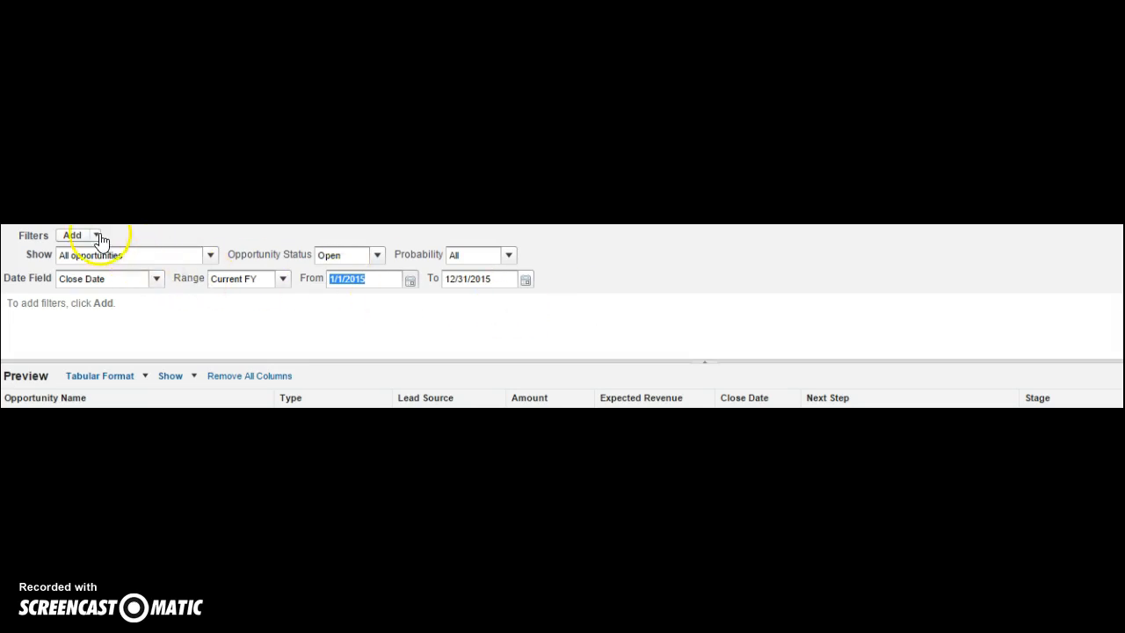
- Leave filters unchanged and switch the report format from Tabular to Summary
{"action": "left_click", "coordinate": [92, 235]}
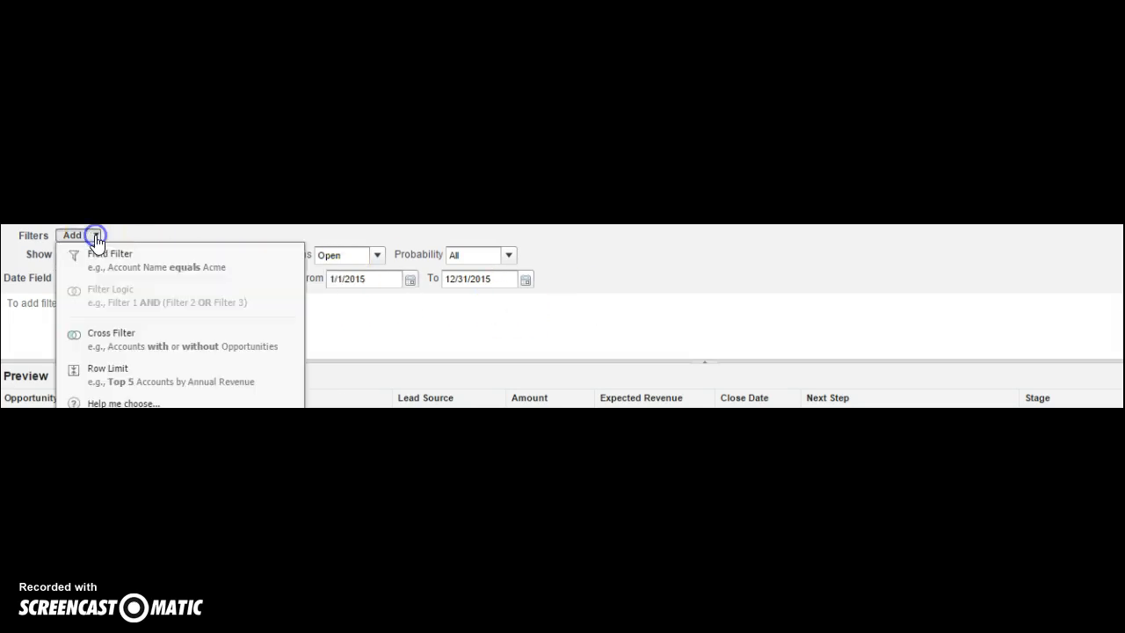
{"action": "left_click", "coordinate": [81, 235]}
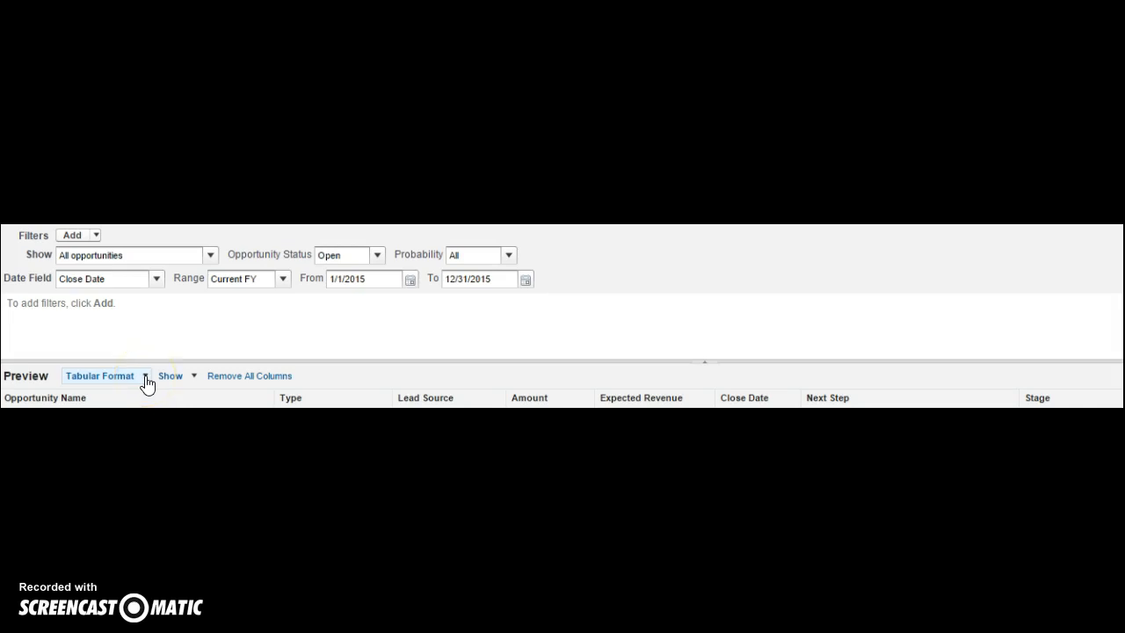
{"action": "left_click", "coordinate": [176, 376]}
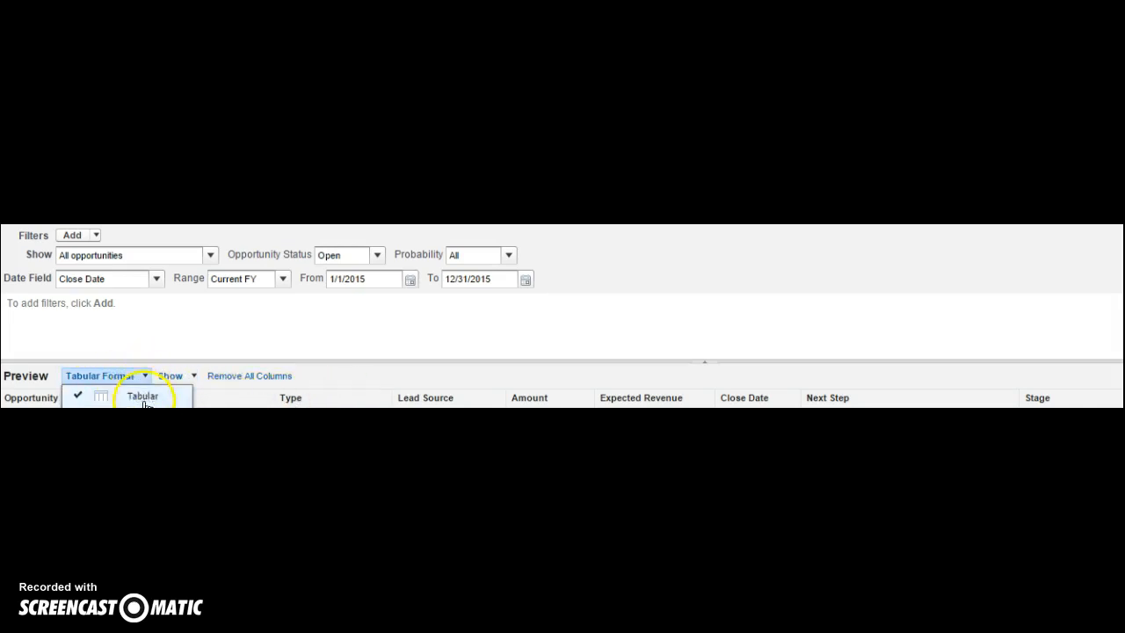
{"action": "left_click", "coordinate": [141, 397]}
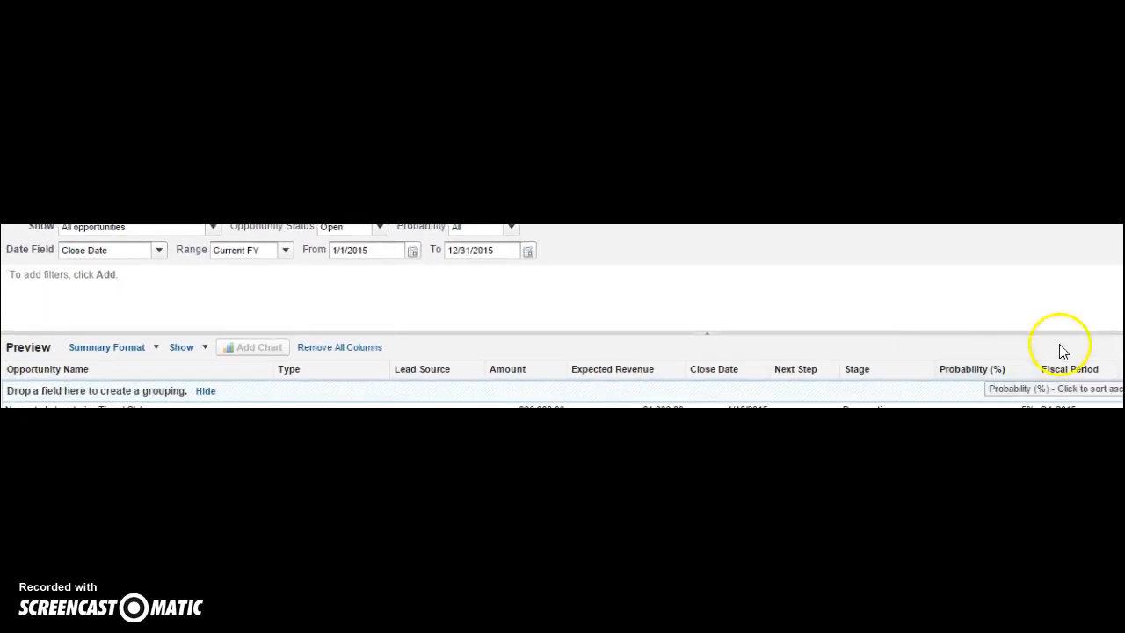
{"action": "mouse_move", "coordinate": [870, 362]}
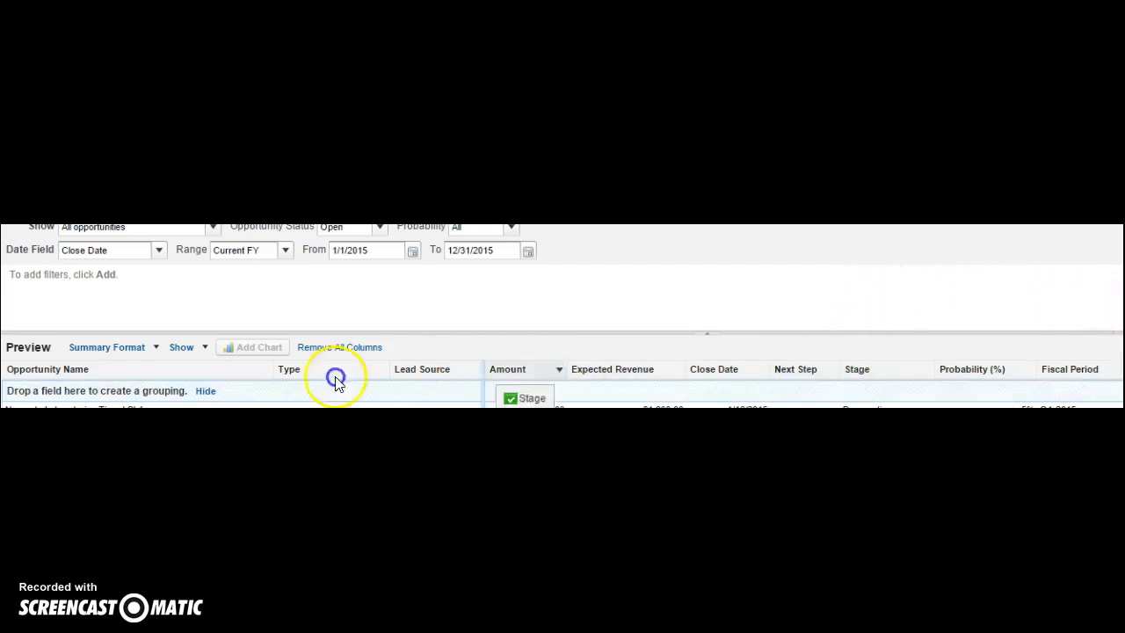
- Group rows by Stage and summarize the Amount column with Sum
{"action": "left_click_drag", "start_coordinate": [524, 397], "coordinate": [114, 391]}
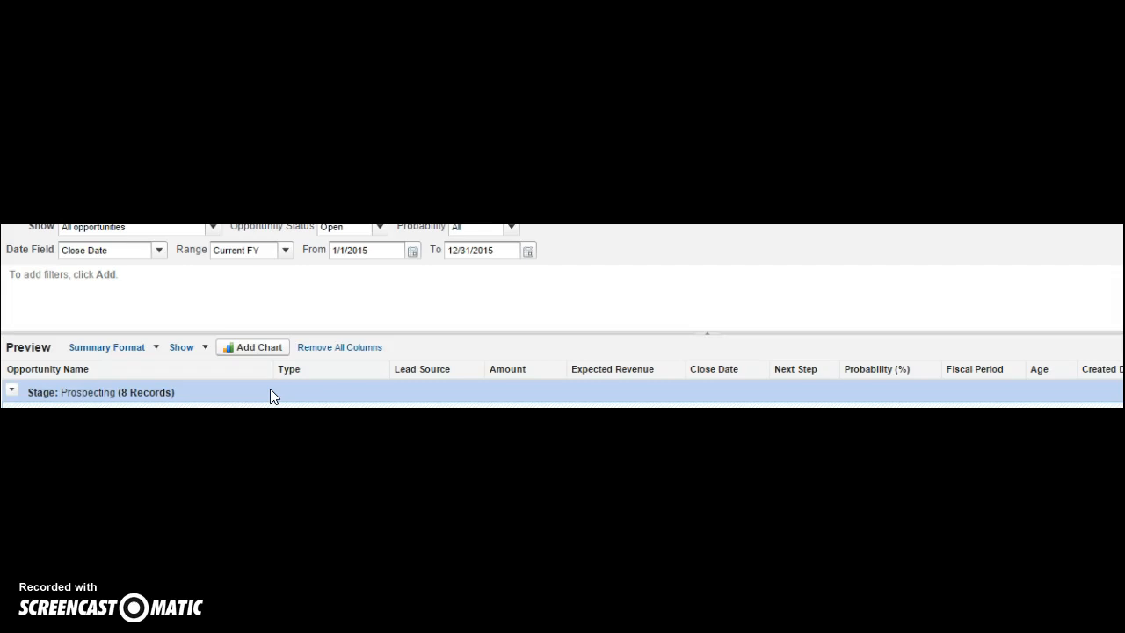
{"action": "left_click", "coordinate": [425, 401]}
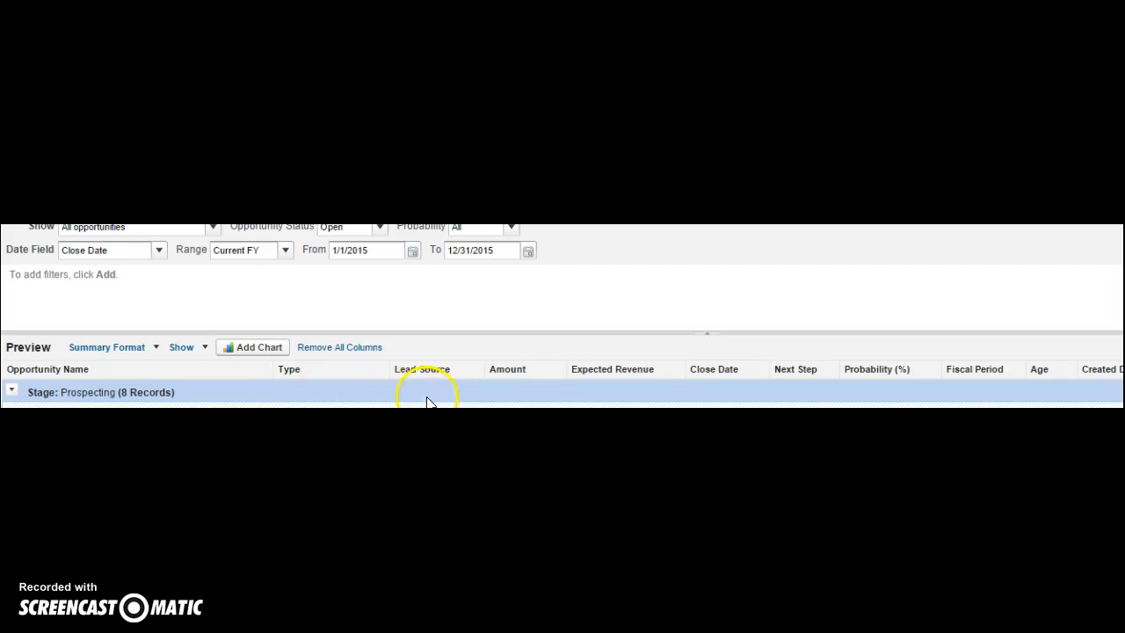
{"action": "mouse_move", "coordinate": [561, 372]}
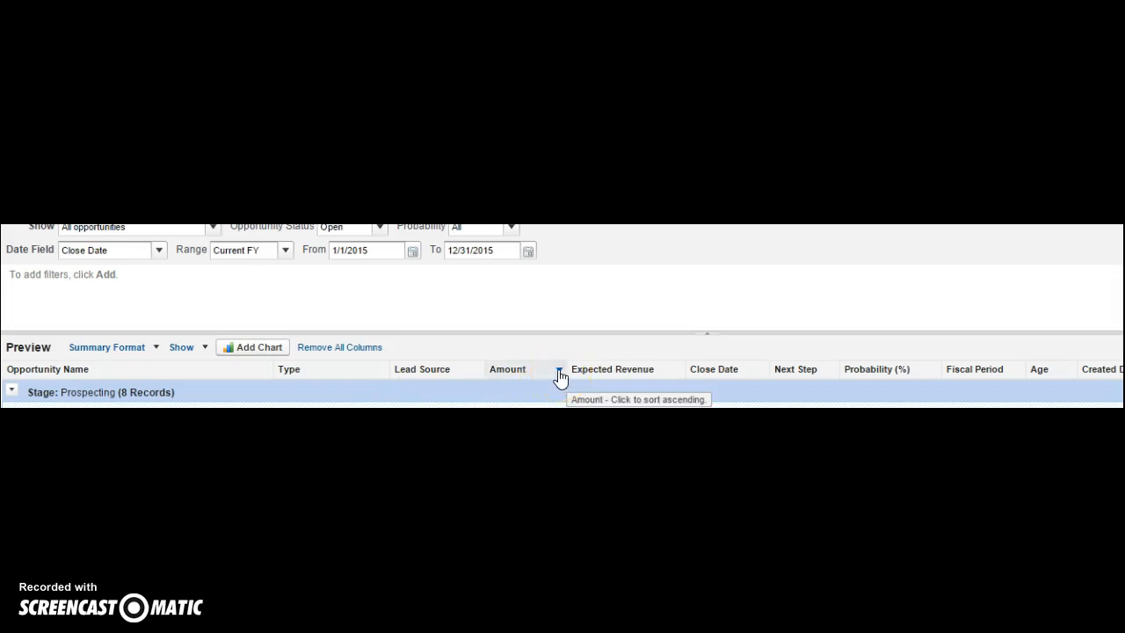
{"action": "left_click", "coordinate": [557, 373]}
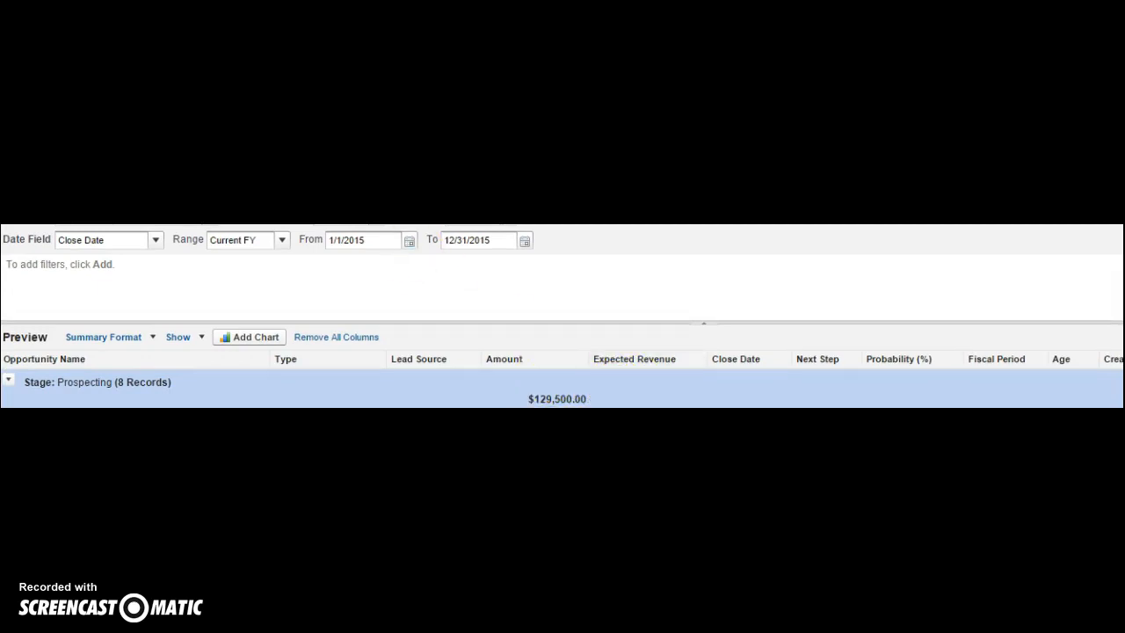
{"action": "left_click", "coordinate": [236, 236]}
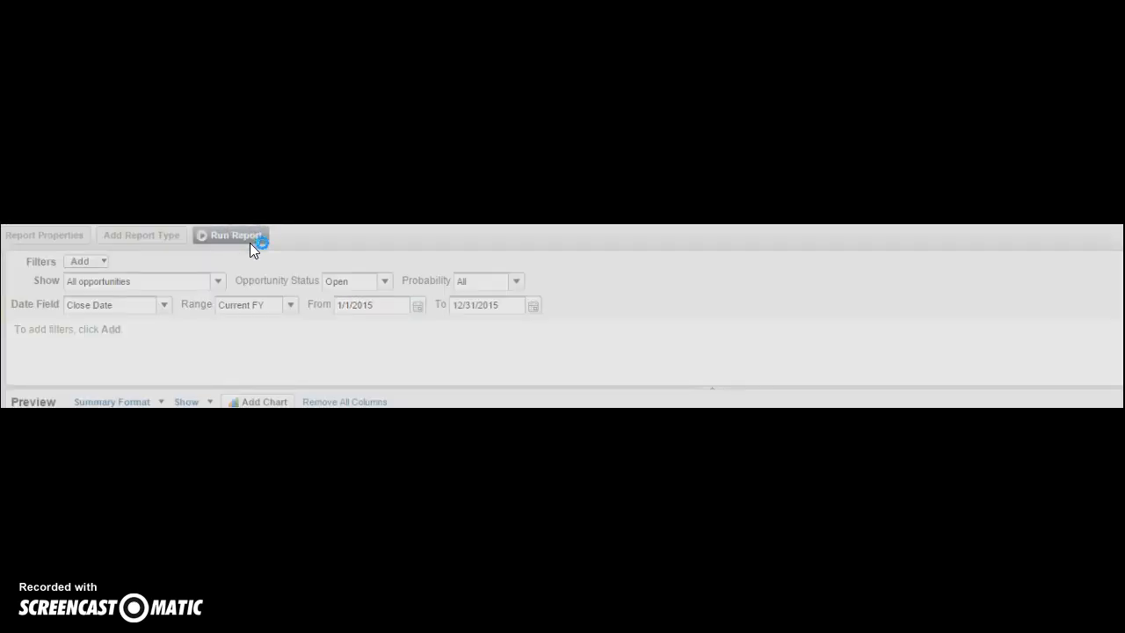
- Run the stage-grouped report and choose Save As for a new report
{"action": "left_click", "coordinate": [236, 235]}
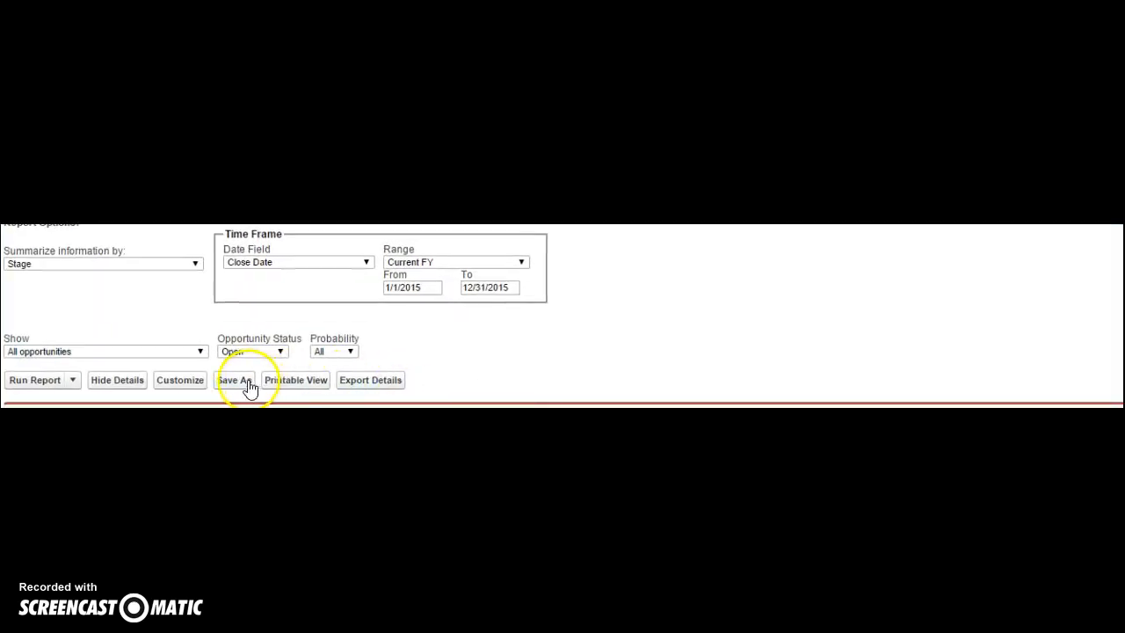
{"action": "left_click", "coordinate": [235, 379]}
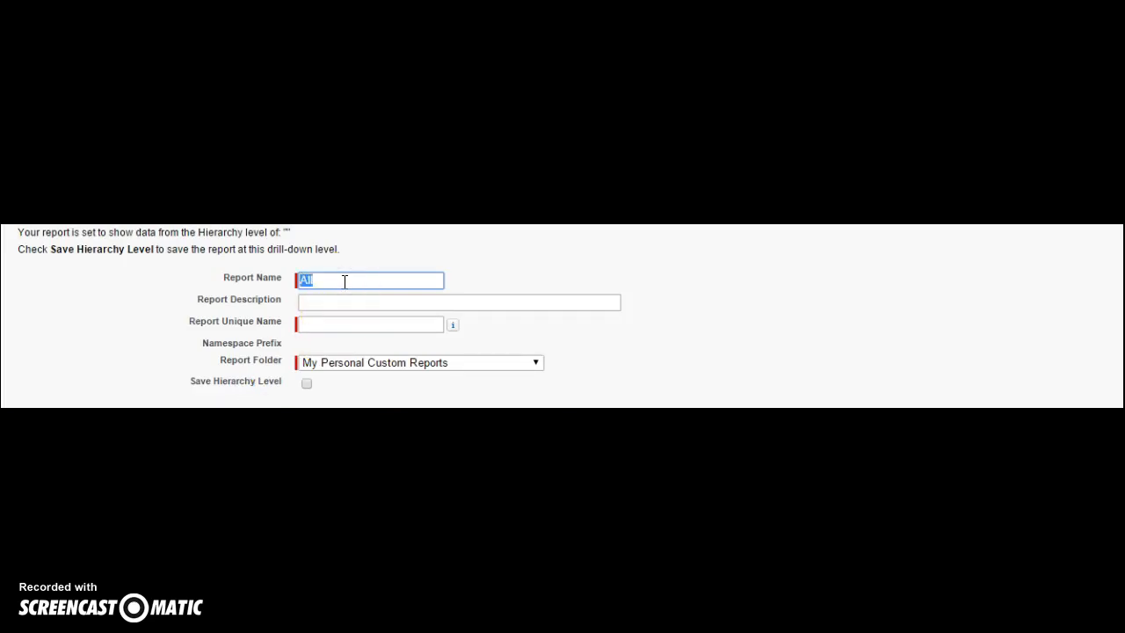
- Enter the name 'Pipeline Report' and description 'All opportunities in the pipeline'
{"action": "type", "text": "Pipeline Report"}
{"action": "left_click", "coordinate": [458, 303]}
{"action": "type", "text": "All opportunit"}
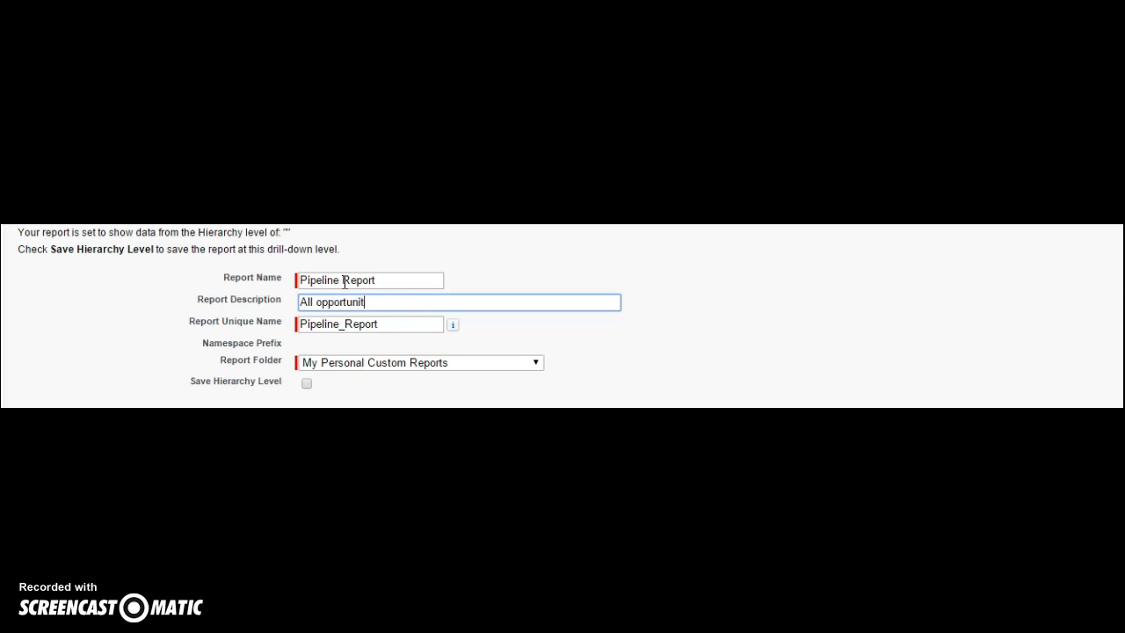
{"action": "type", "text": "ies in the"}
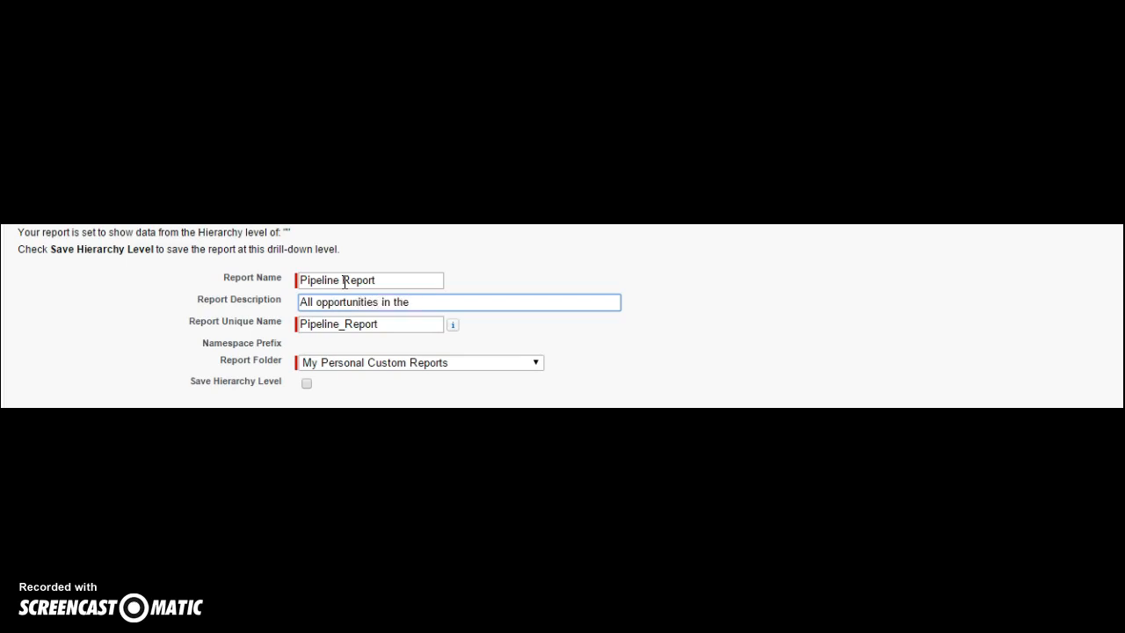
{"action": "type", "text": "pipeline"}
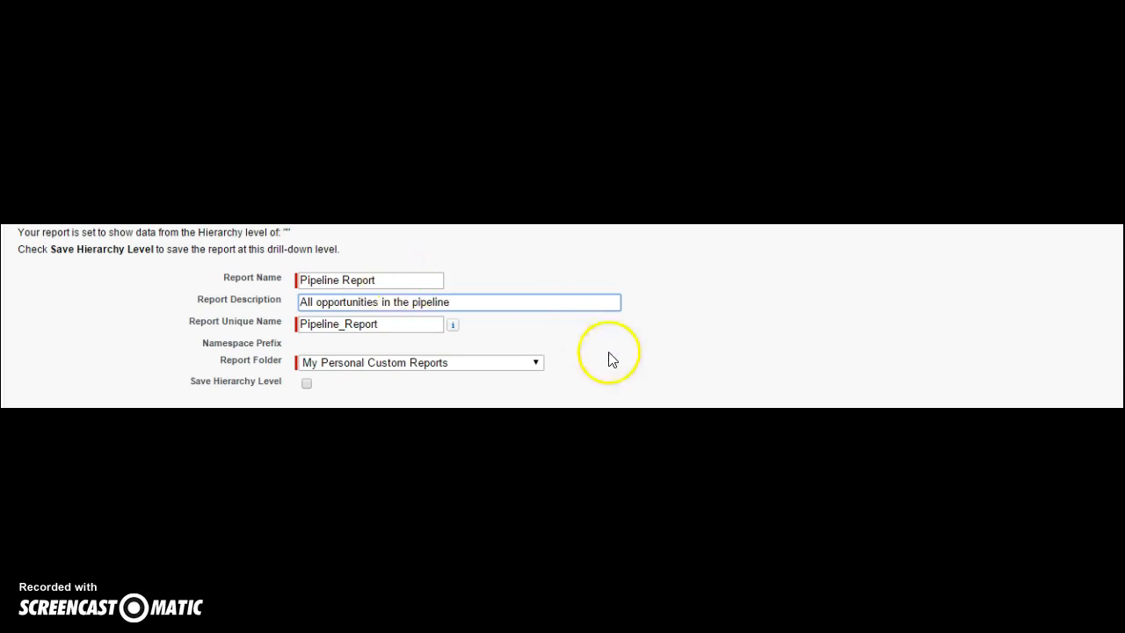